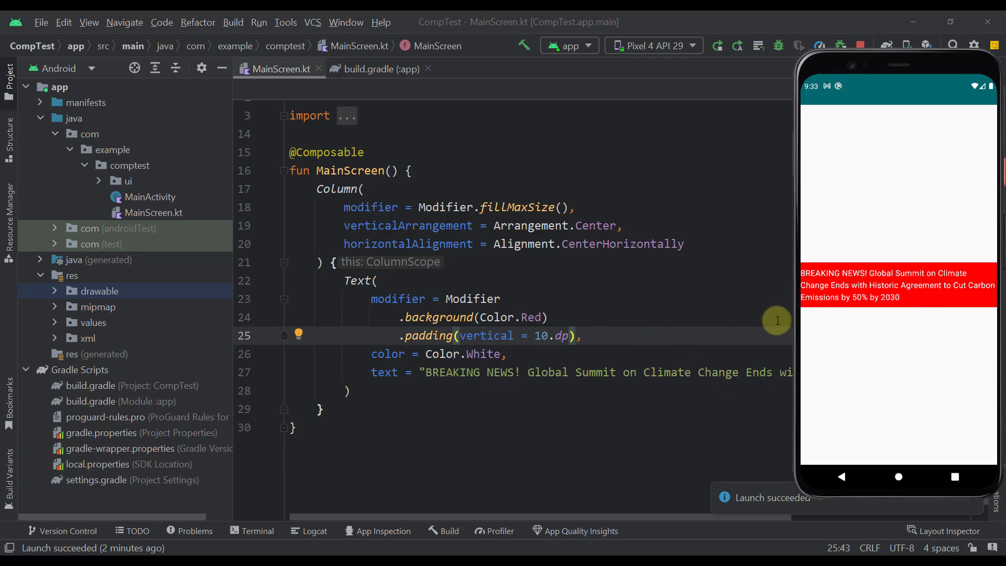
Append .basicMarquee() after .padding on the news Text and opt MainScreen into ExperimentalFoundationApi.
click(575, 335)
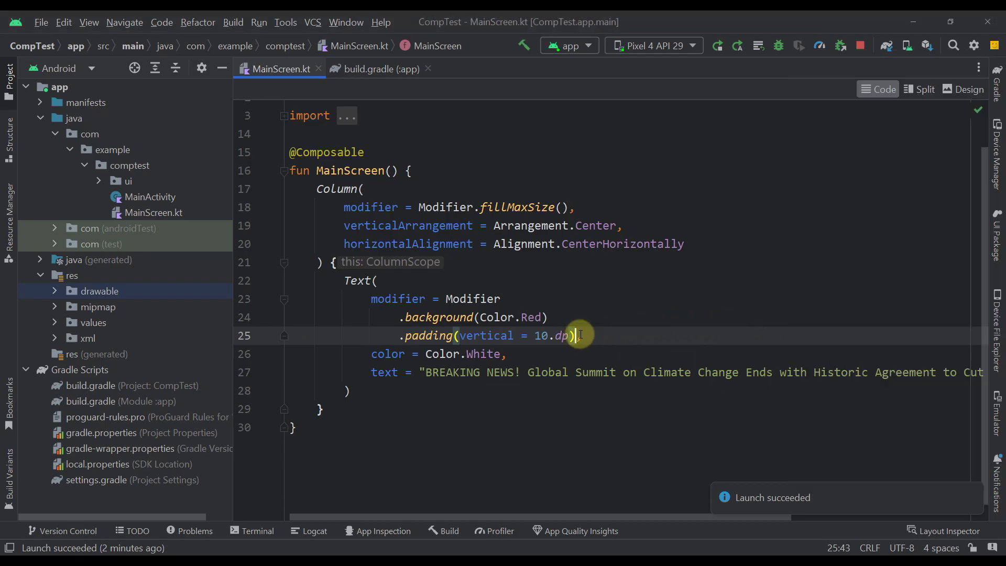
text(.basicMarquee(),)
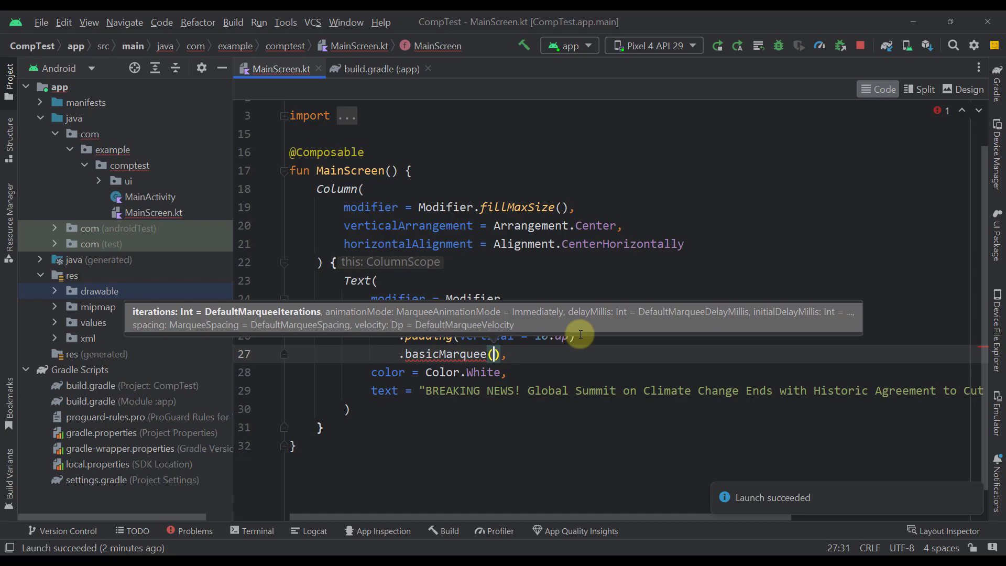
mouse_move(487, 365)
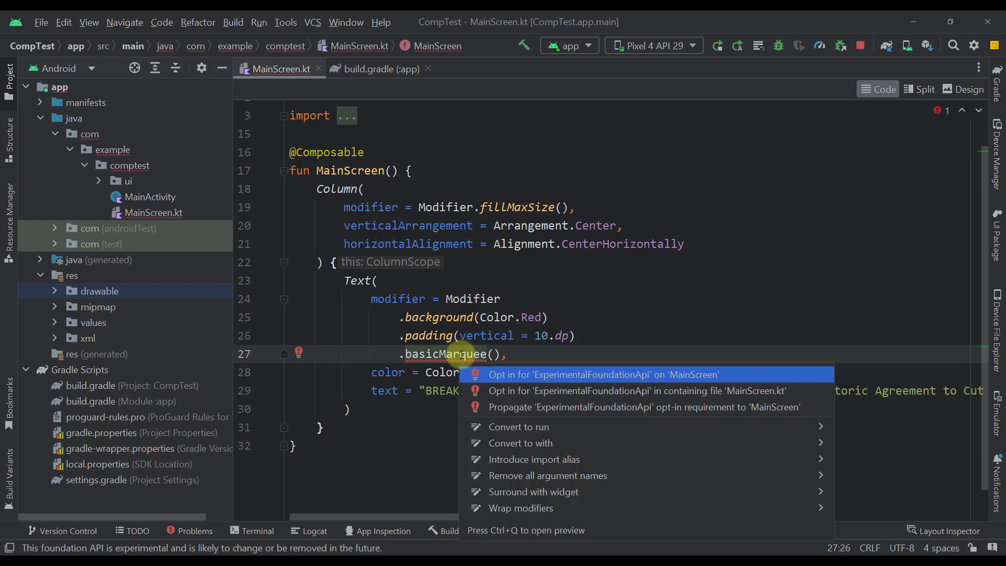
click(603, 374)
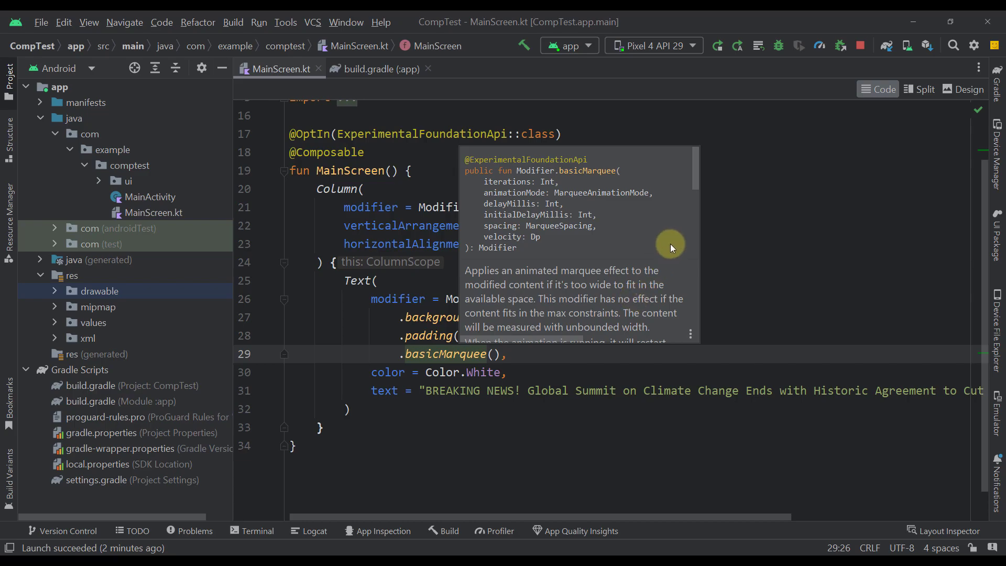
scroll(down, 3)
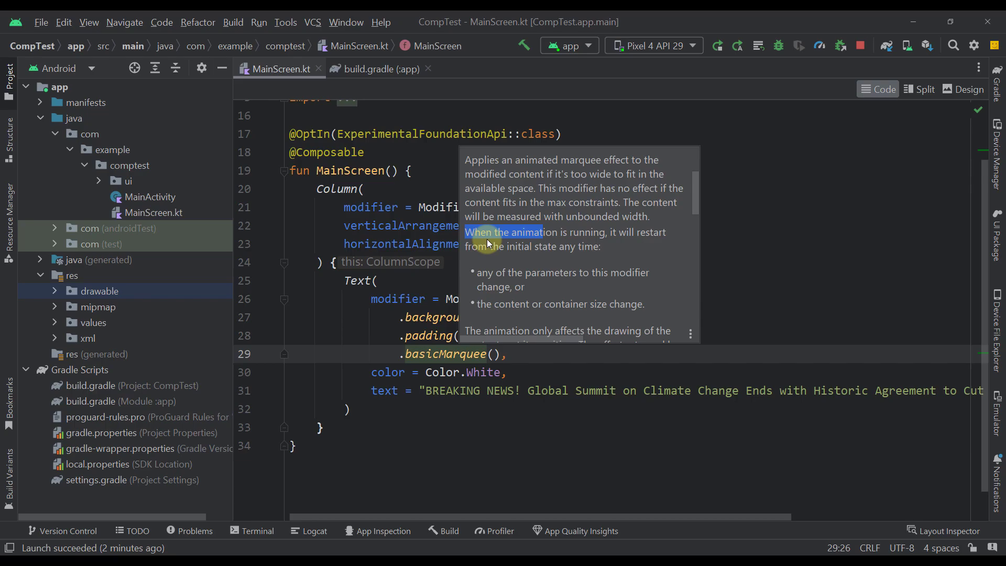
mouse_move(616, 244)
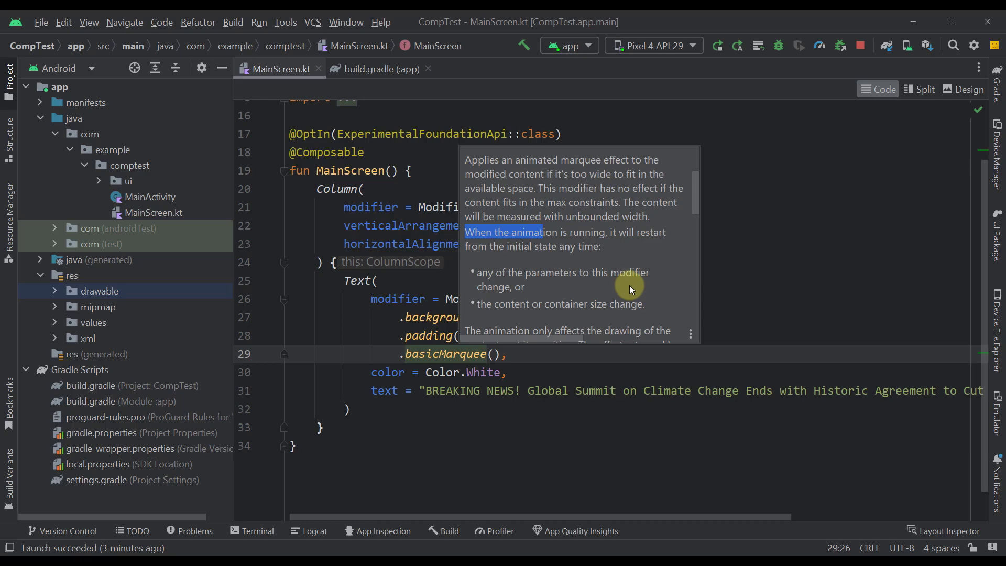
mouse_move(520, 315)
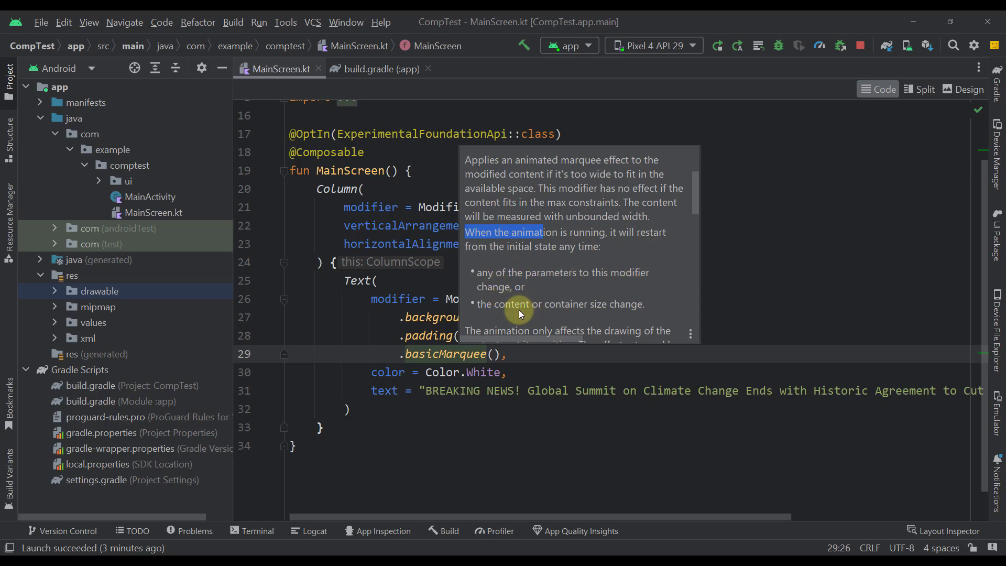
scroll(down, 3)
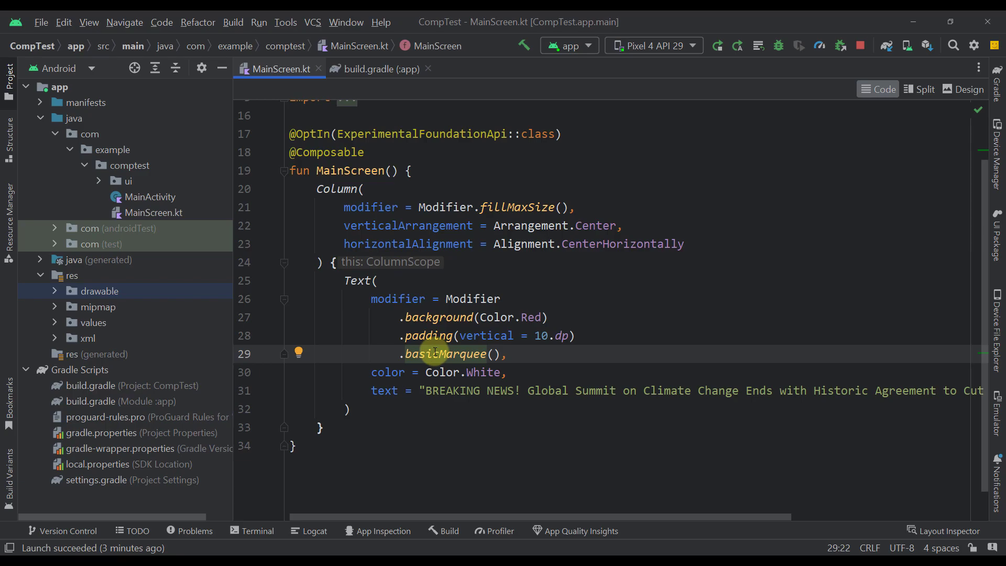
Jump from the basicMarquee call into the library source BasicMarquee.kt and its parameter docs.
click(467, 353)
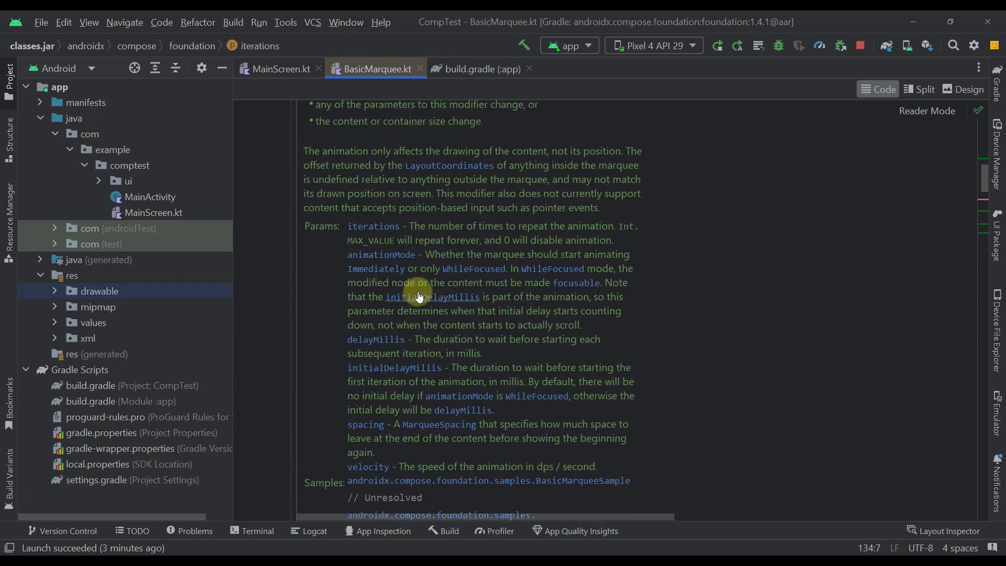
mouse_move(412, 242)
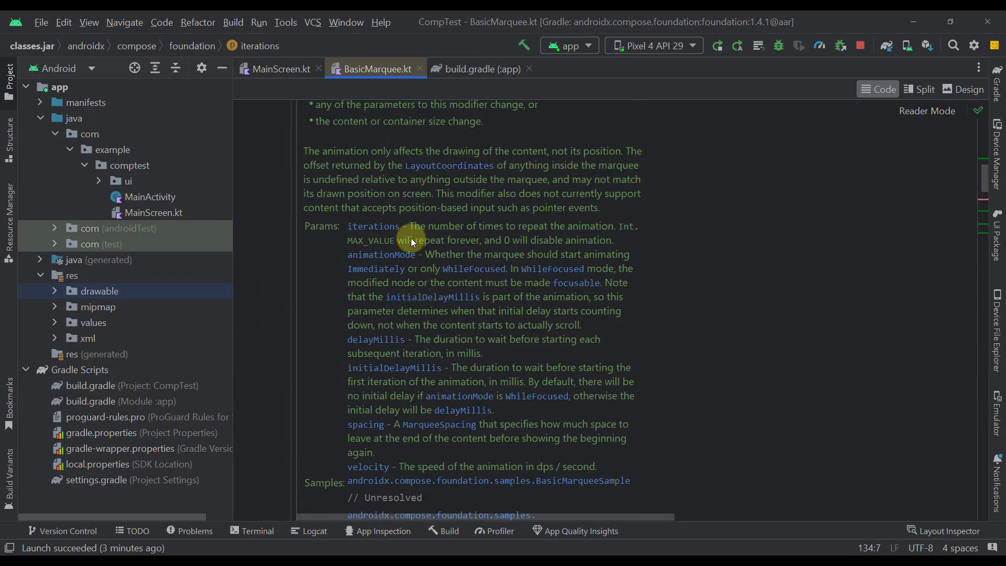
mouse_move(544, 242)
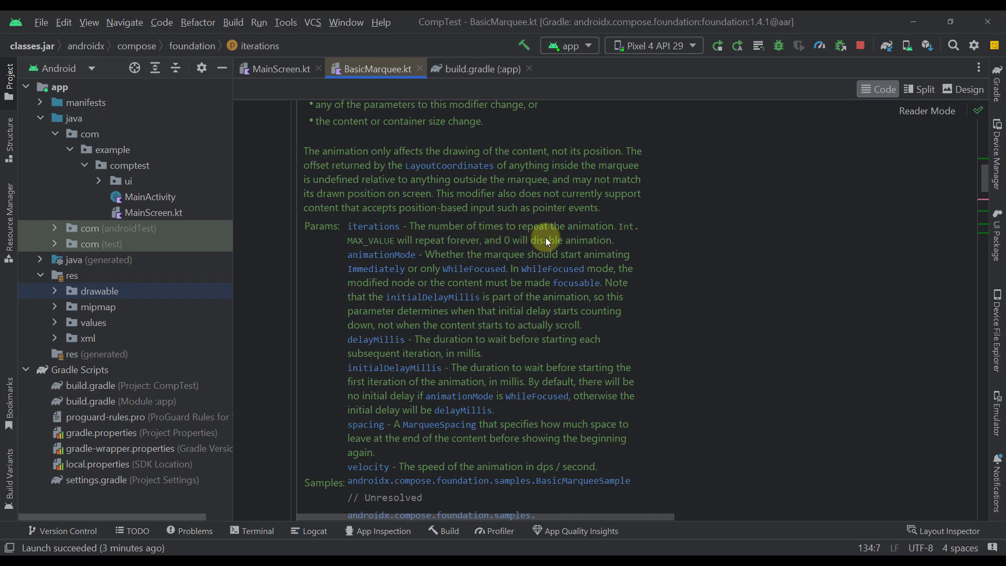
mouse_move(604, 231)
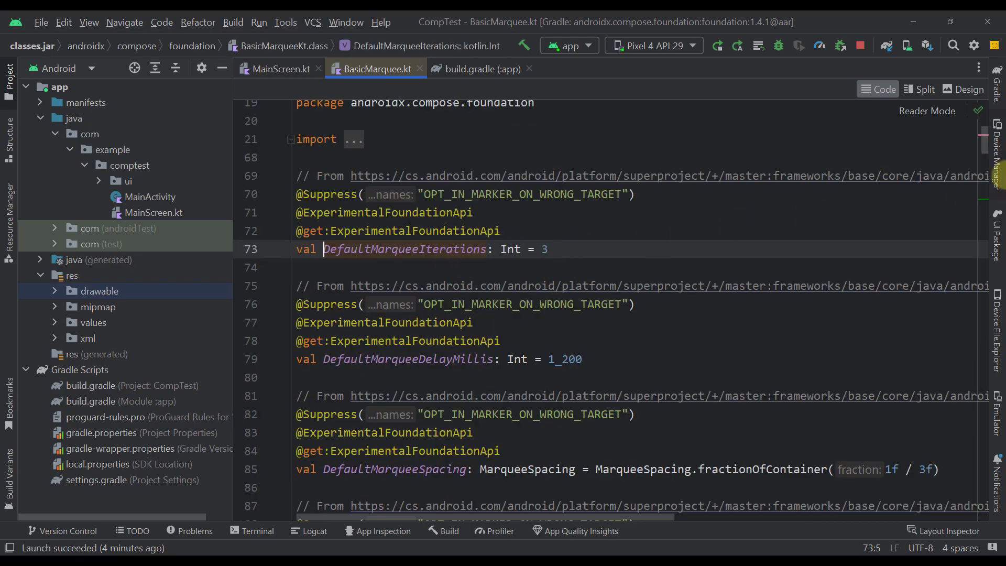
Scroll BasicMarquee.kt down to the Modifier.basicMarquee declaration with its parameter defaults.
scroll(down, 3)
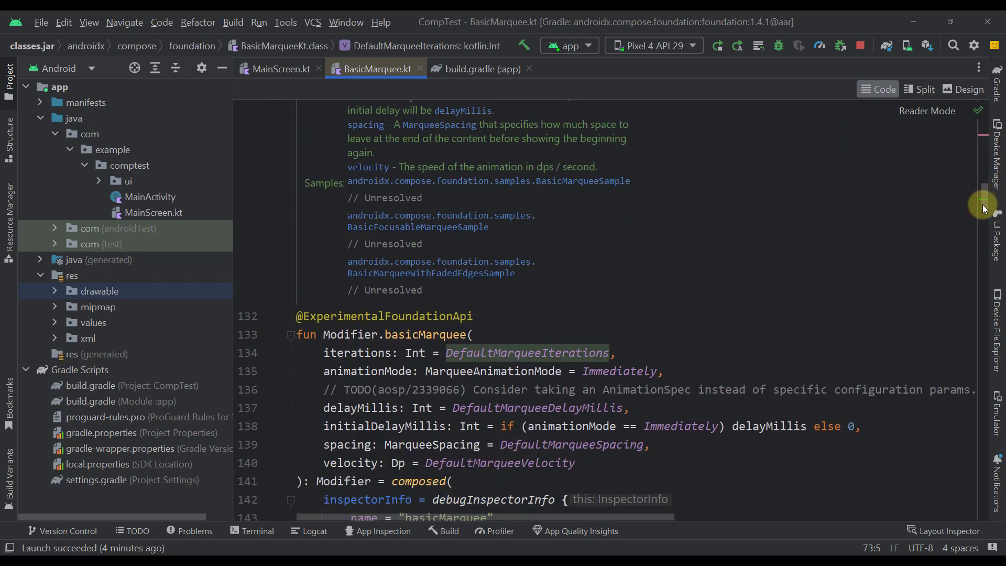
scroll(down, 3)
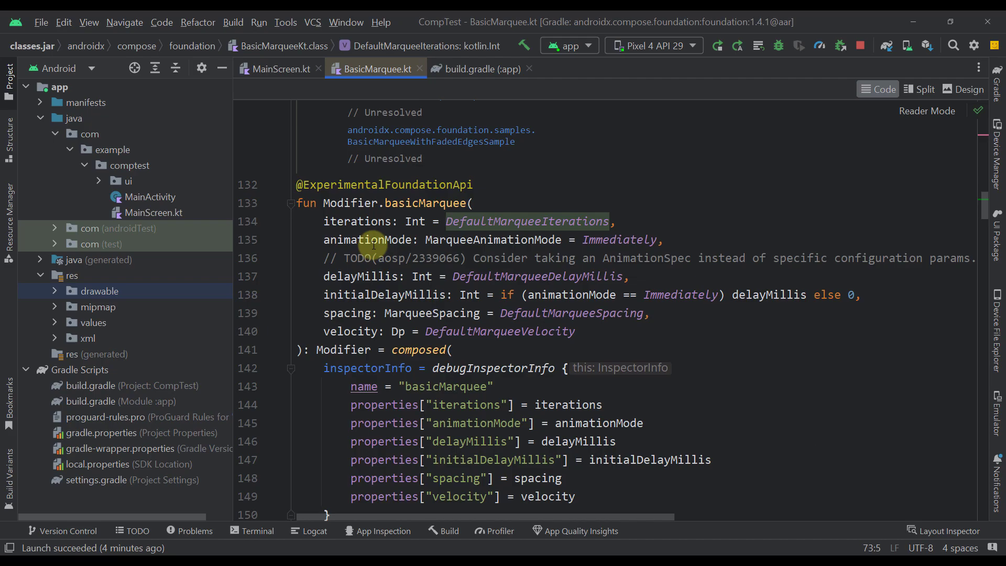
mouse_move(375, 238)
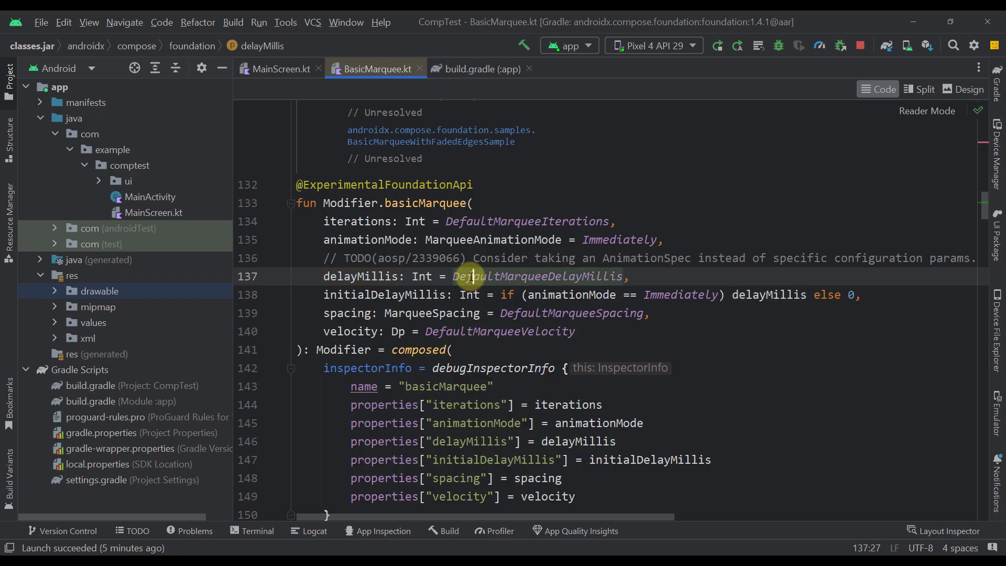
Inspect the default marquee delay constant, then return to MainScreen.kt to add basicMarquee arguments.
click(541, 276)
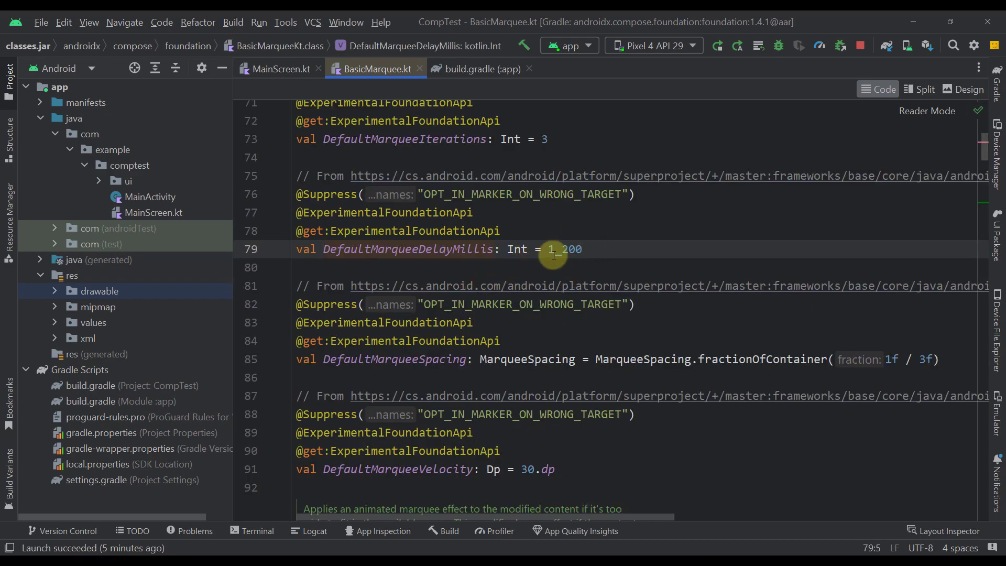
scroll(down, 3)
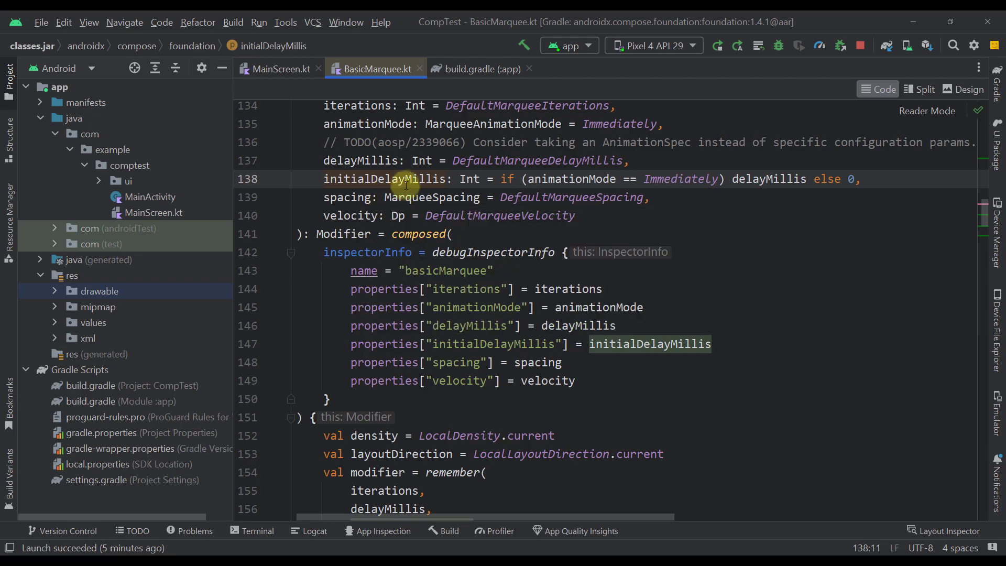
mouse_move(350, 197)
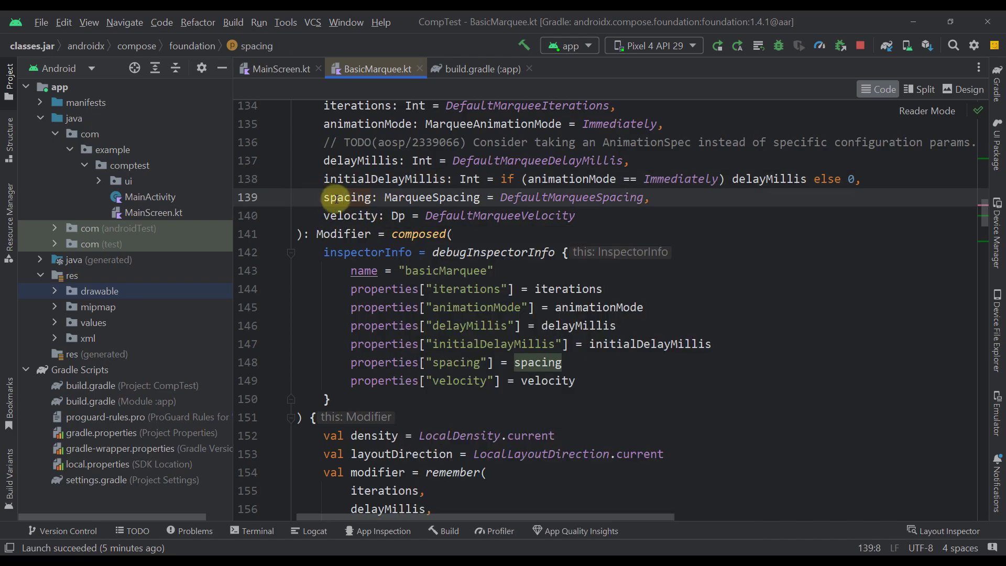
mouse_move(347, 197)
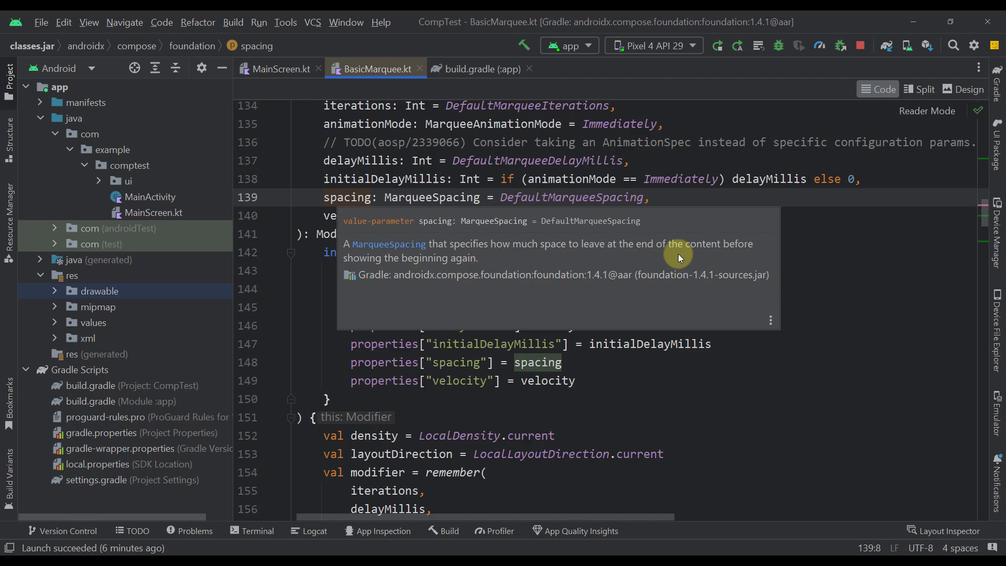
mouse_move(662, 256)
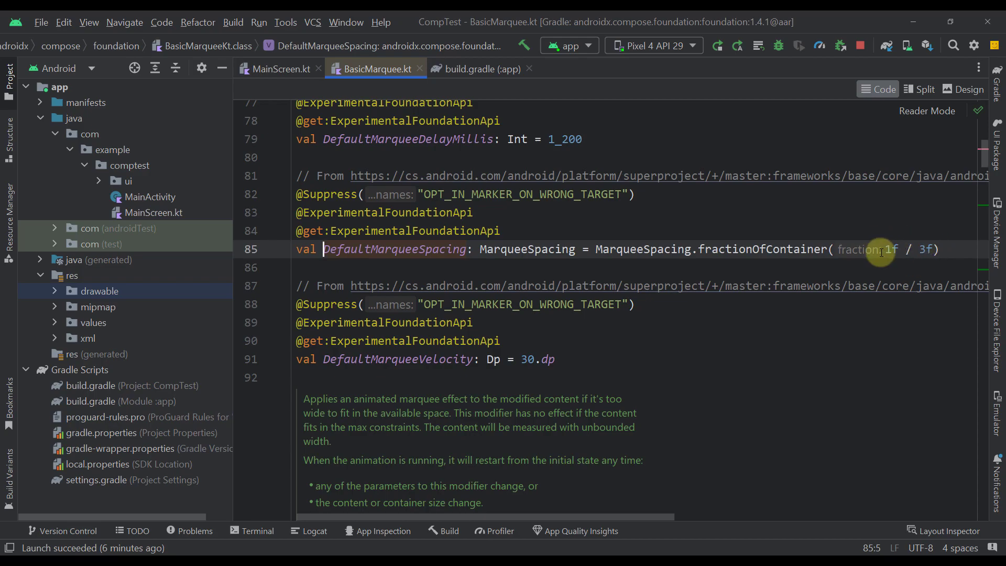
mouse_move(408, 156)
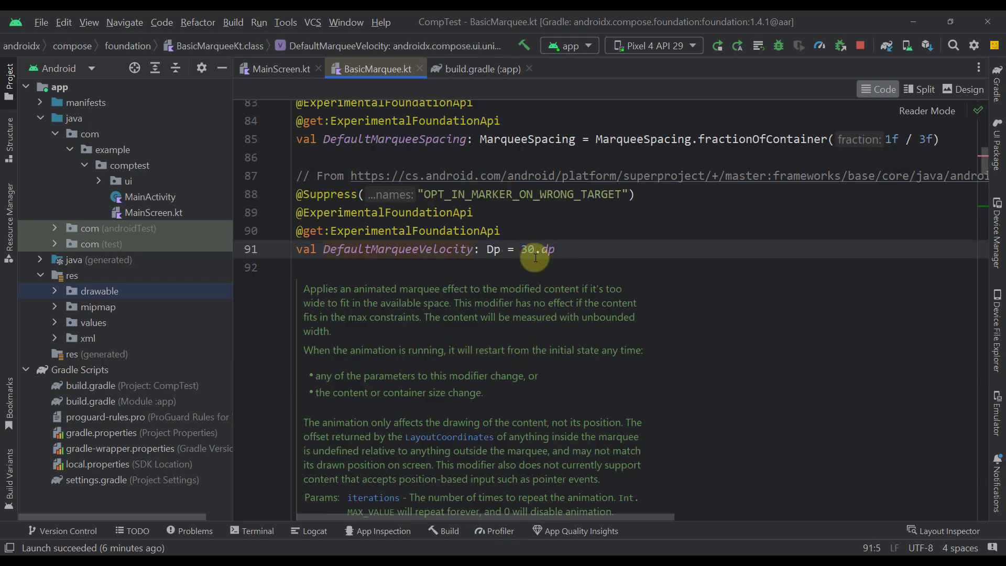
click(279, 69)
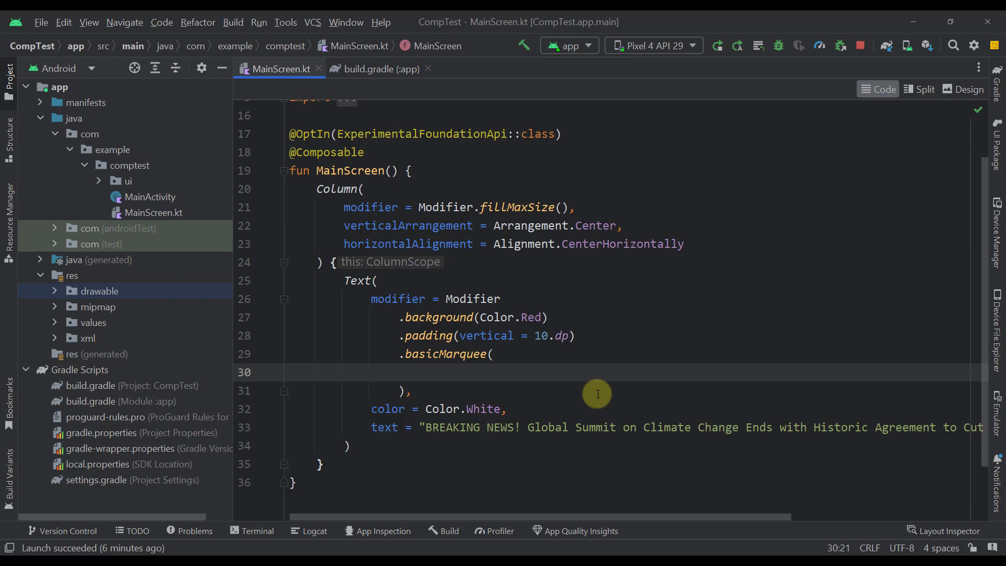
Give basicMarquee iterations = Int.MAX_VALUE and delayMillis = 0.
text(in)
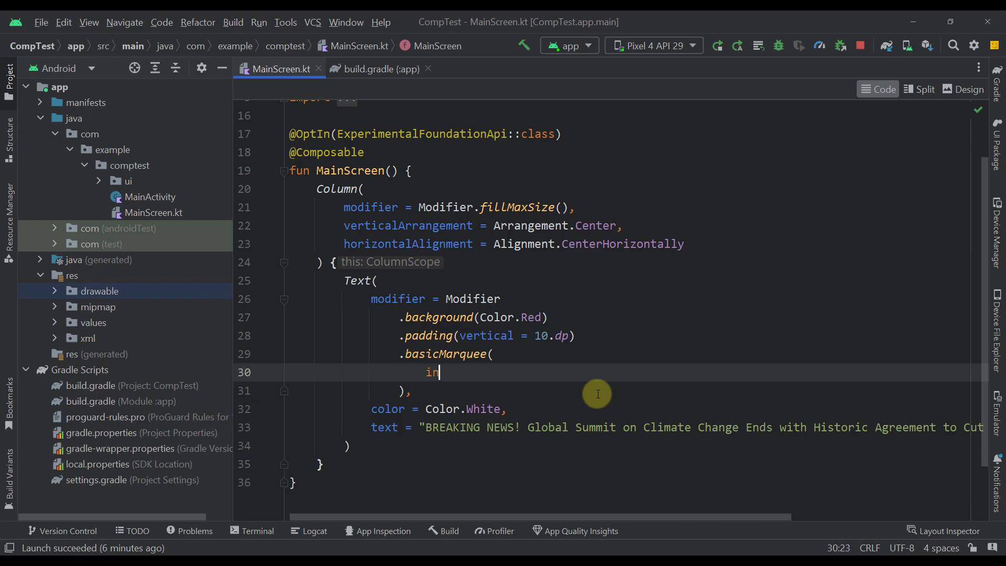
text(terations =)
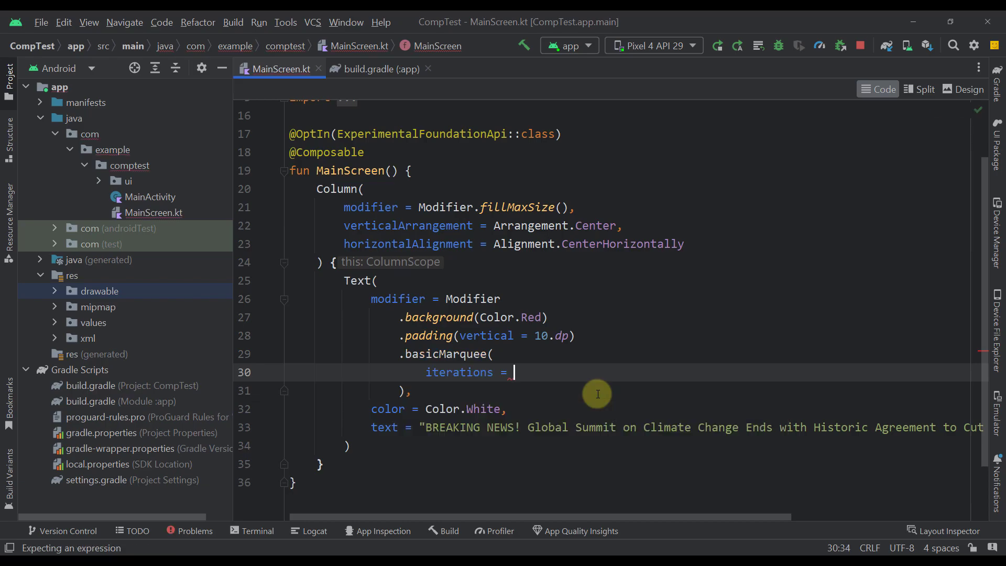
text(Int.Max)
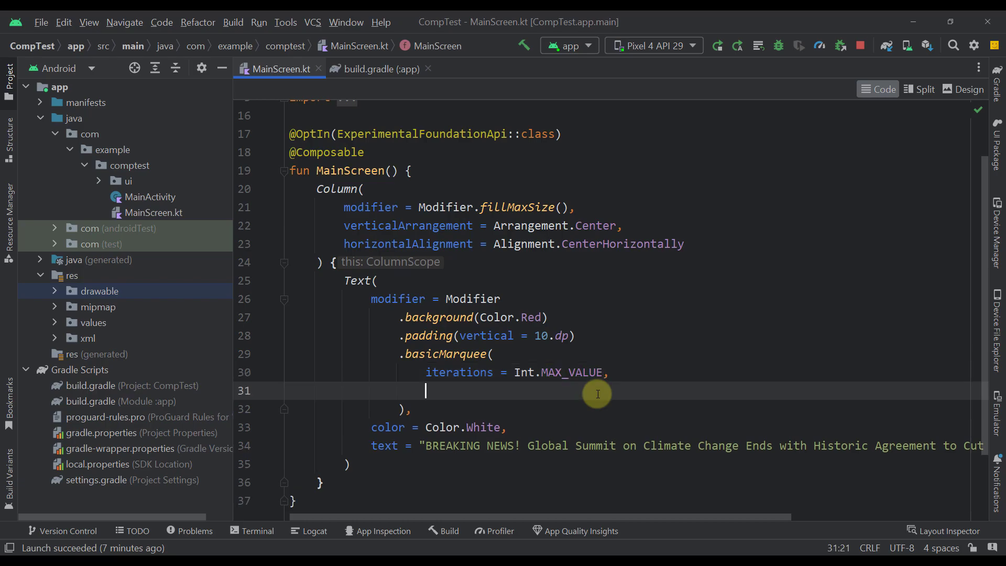
text(delayMillis =)
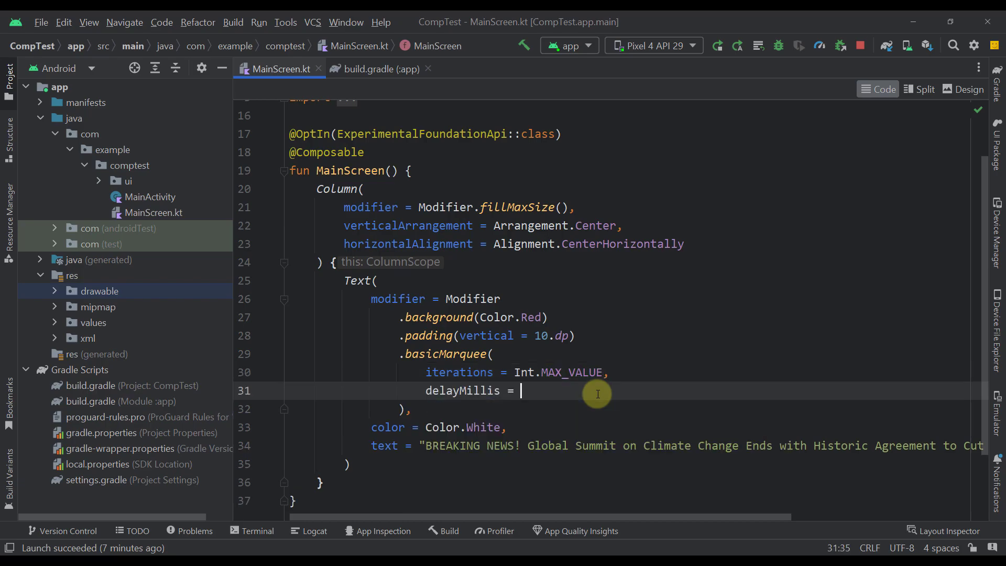
text(0)
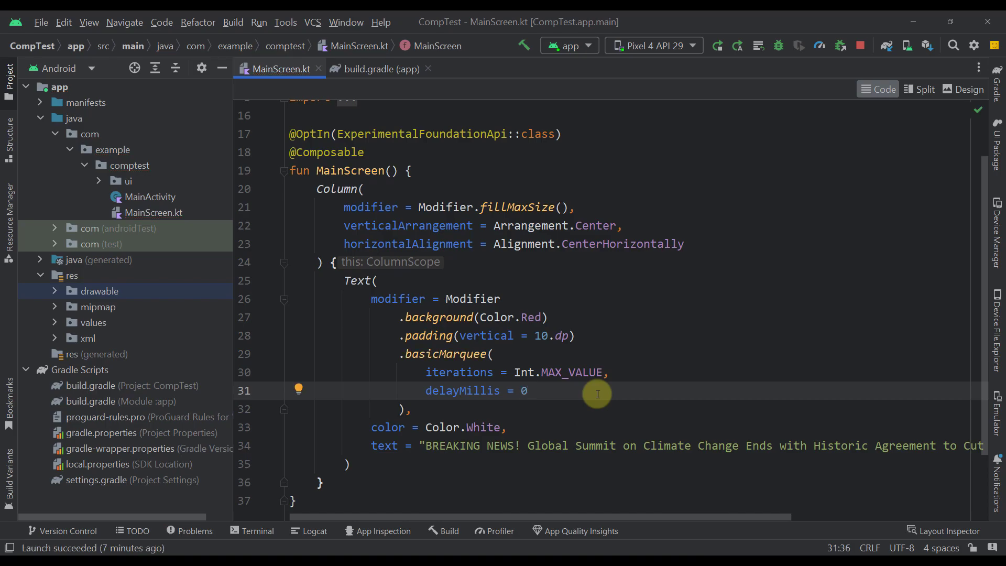
key(Enter)
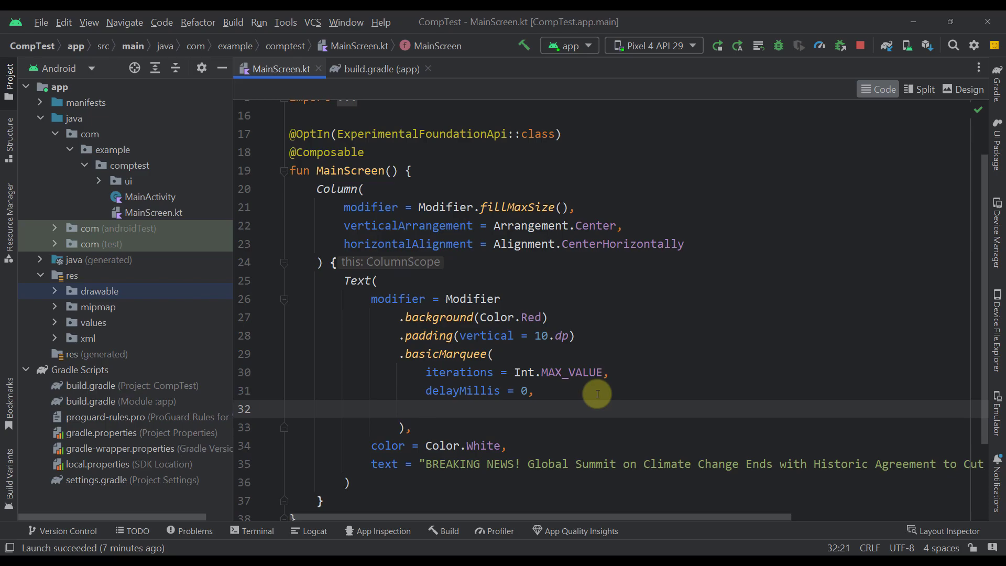
Add initialDelayMillis = 0 and velocity = 100.dp, then rerun the app on the emulator.
text(initialDelayMillis =)
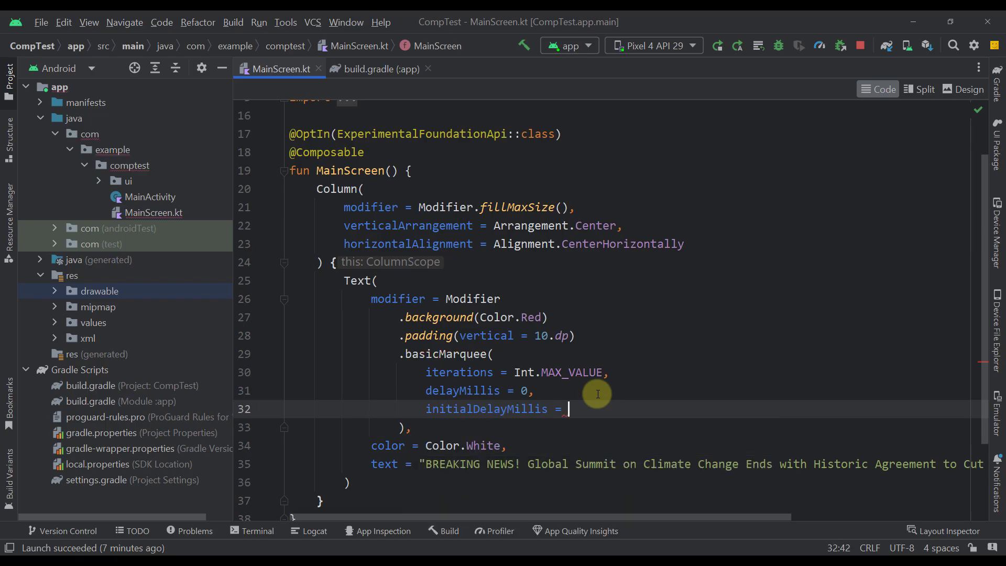
text(0,)
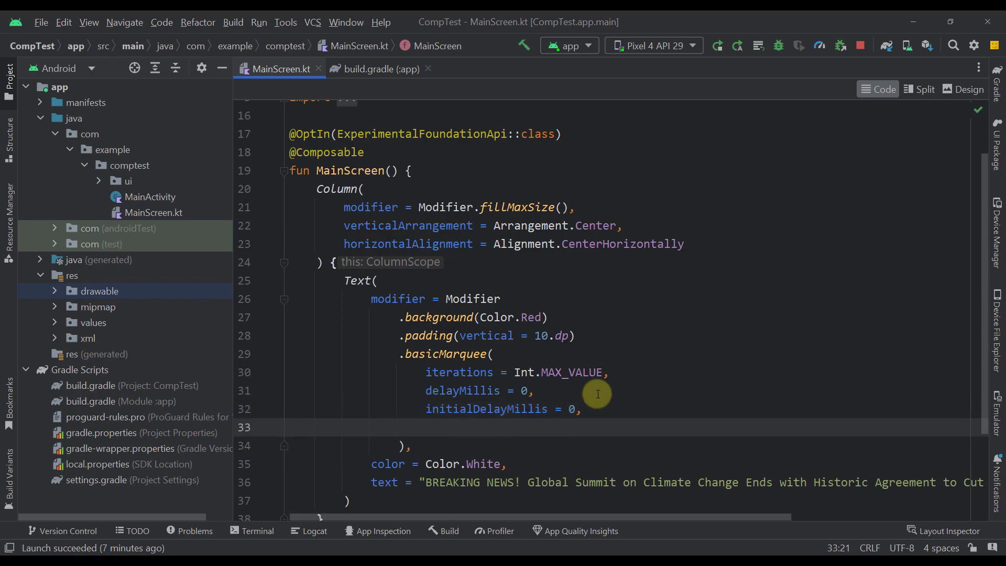
text(velocity = 100.dp)
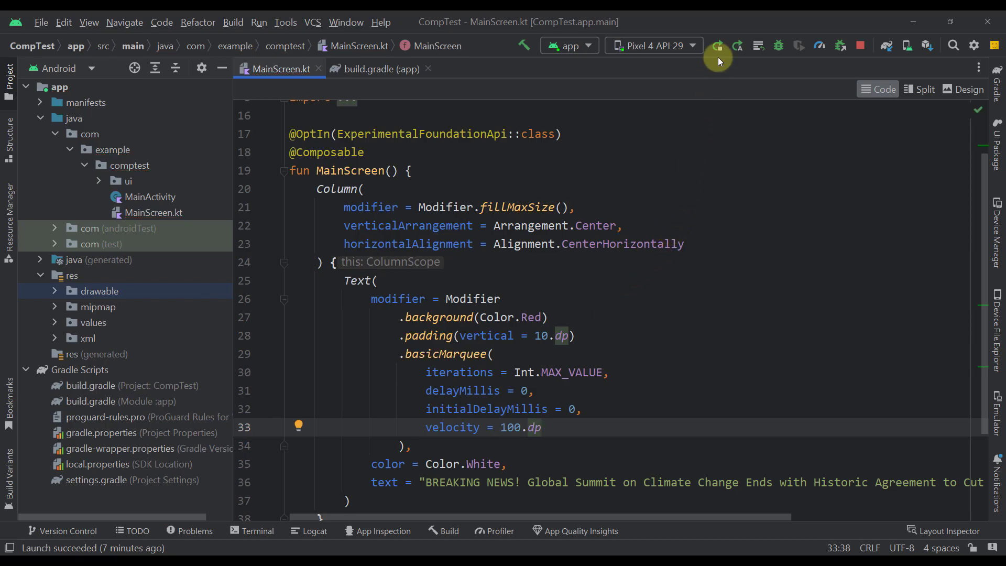
click(717, 45)
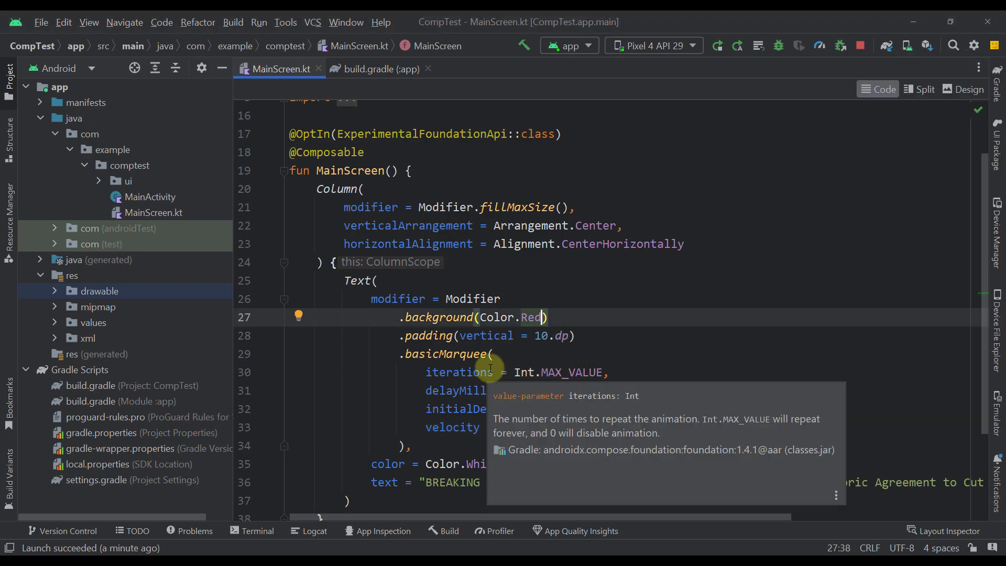
mouse_move(460, 426)
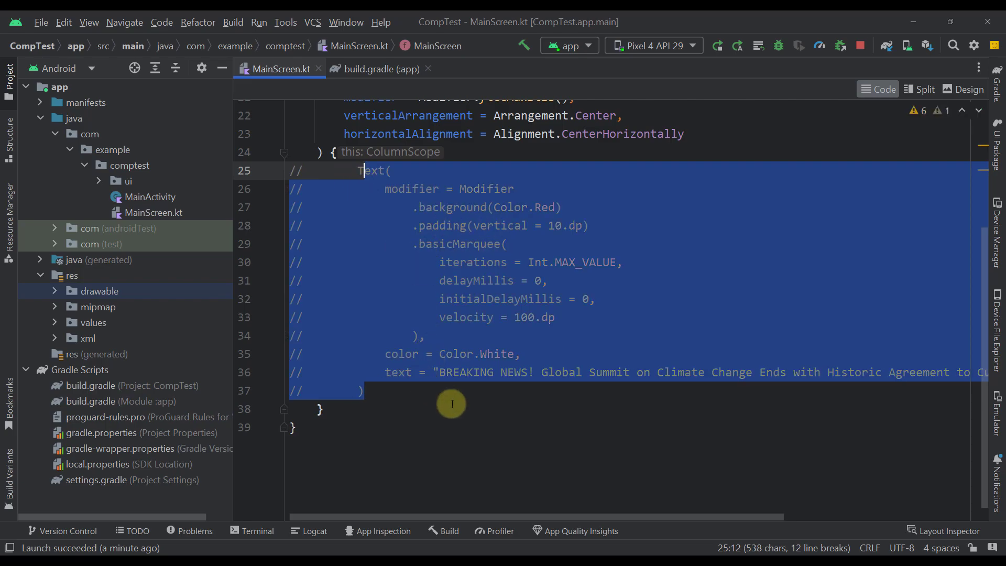
Below the commented-out news Text, add the Row with a WhileFocused basicMarquee for the train and wagon images.
click(383, 408)
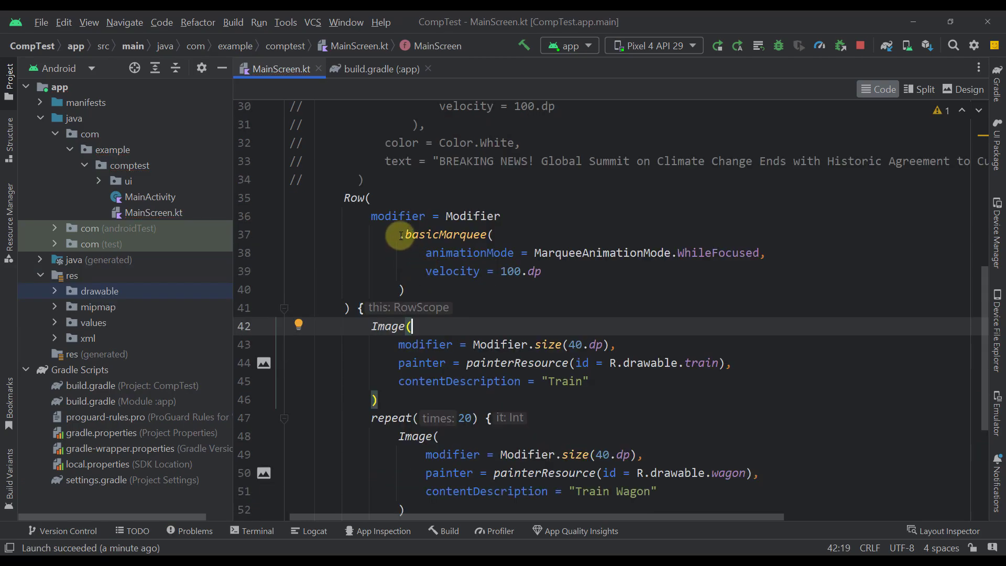
drag(401, 235, 405, 289)
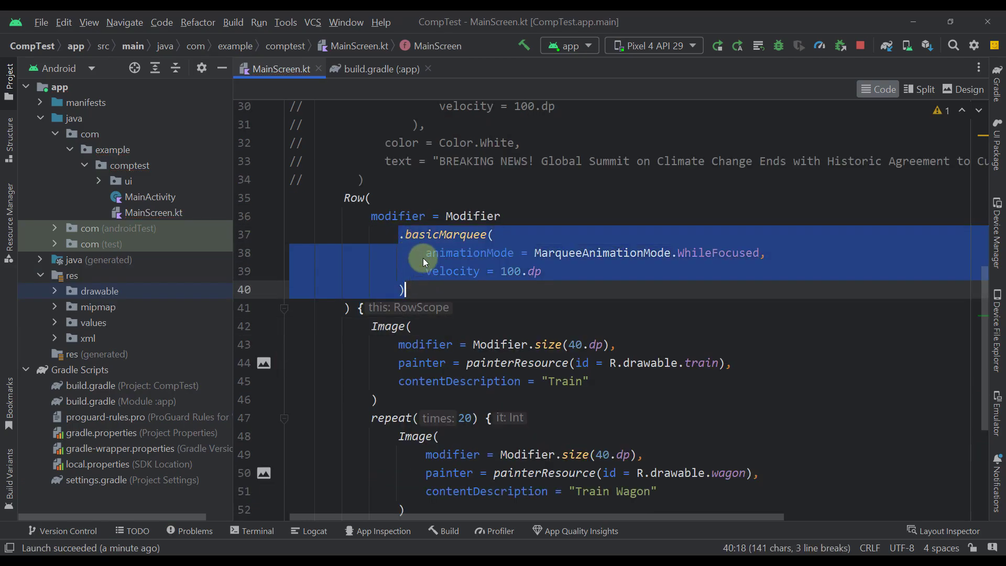
scroll(down, 3)
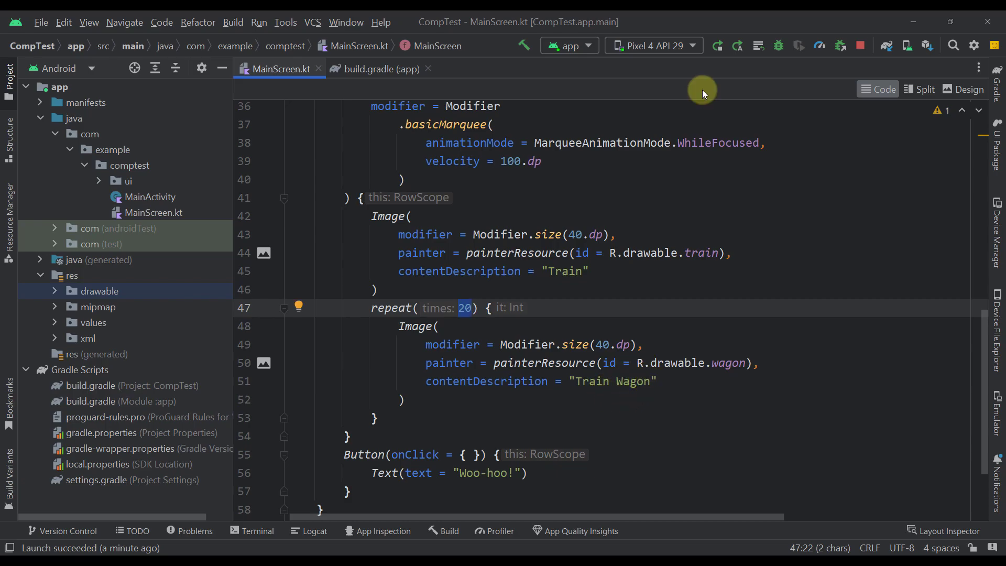
mouse_move(546, 312)
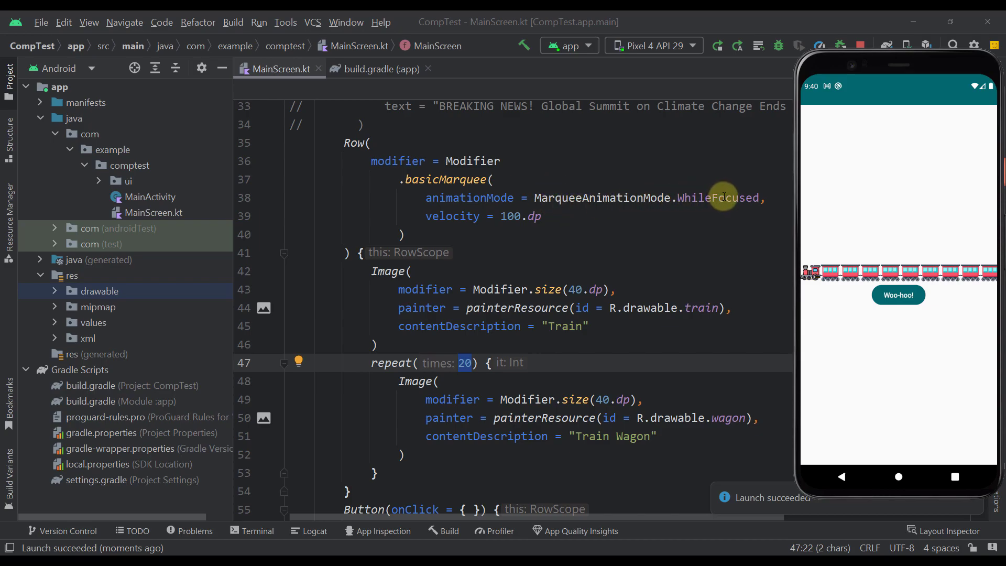
mouse_move(794, 230)
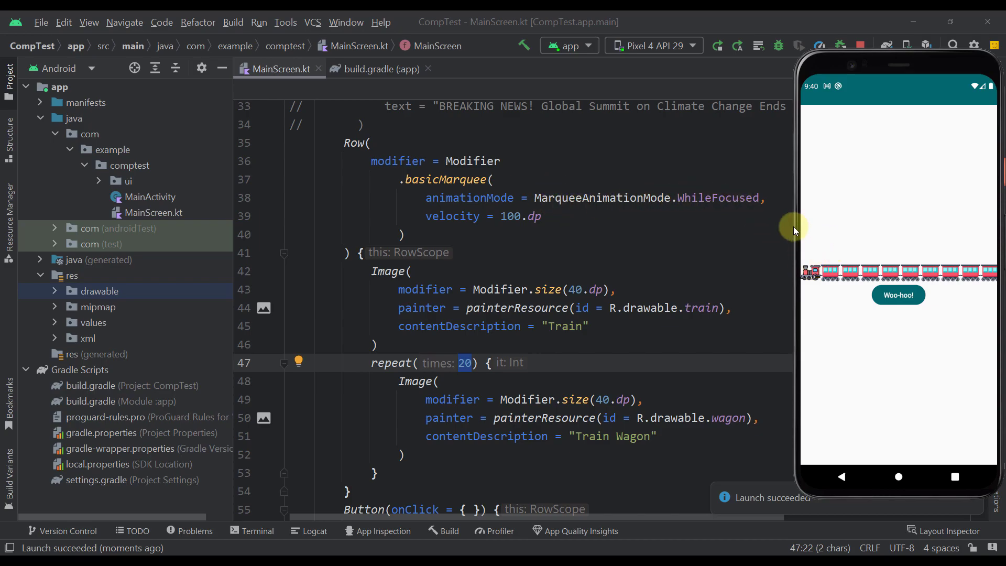
mouse_move(812, 252)
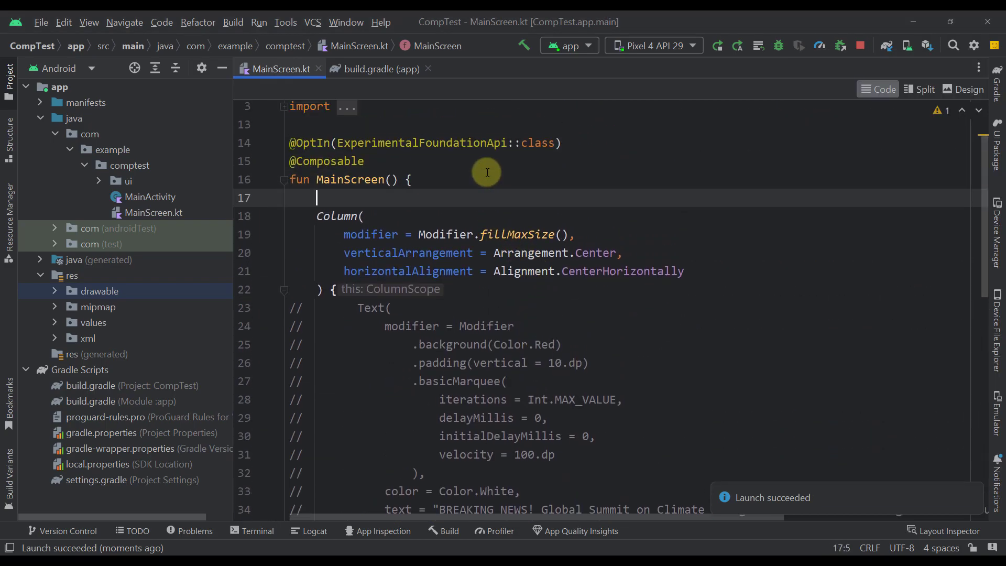
Declare val focusRequester, chain .focusRequester(focusRequester).focusable() on the Row, and request focus from the button.
text(val focusReq)
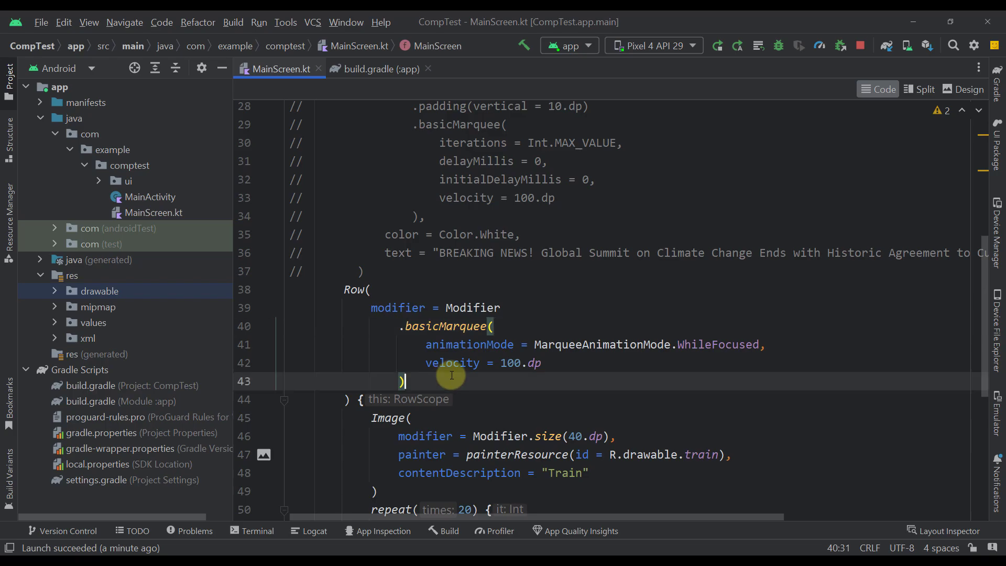
text(.focusRequester()
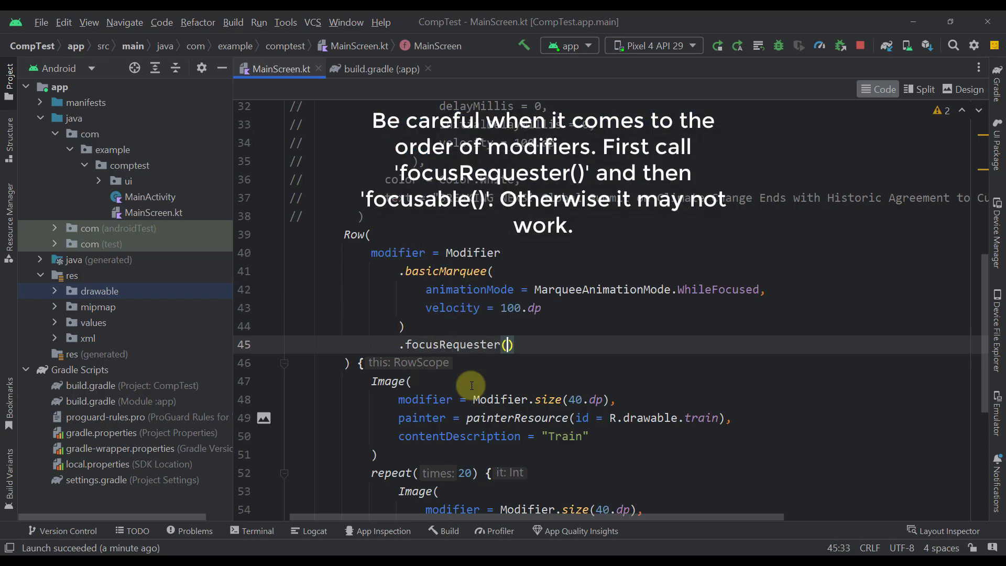
text(focusRequester)
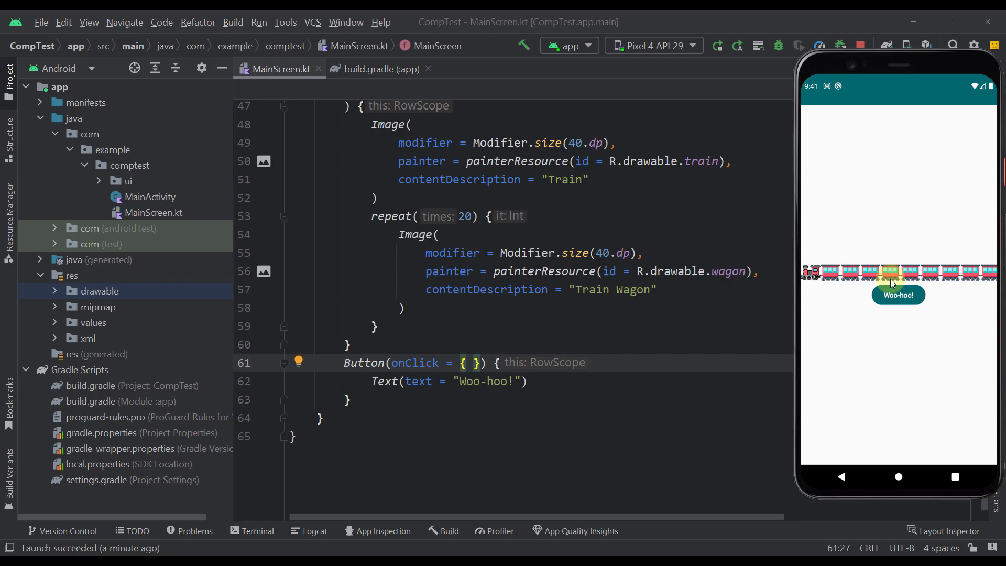
text(foo)
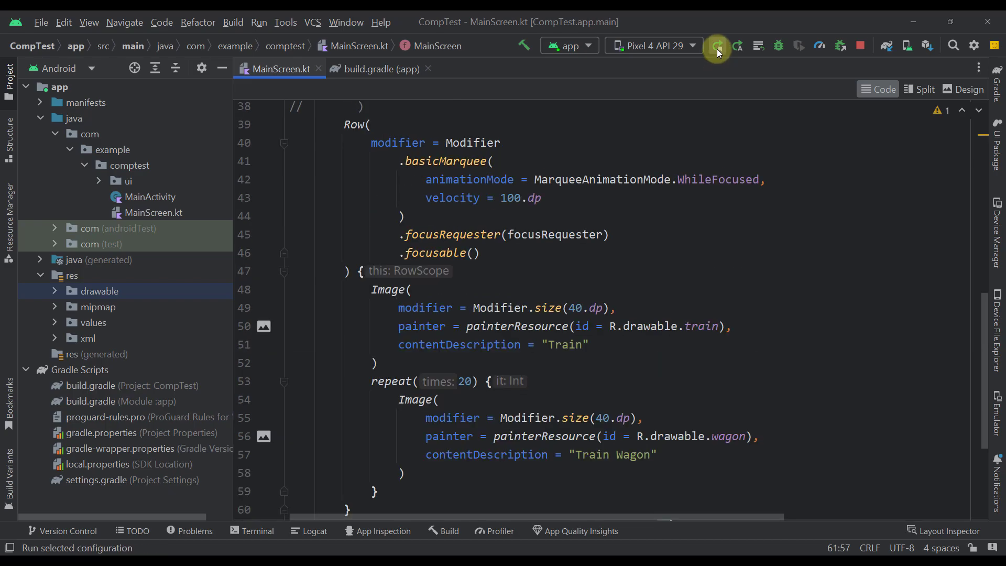
Rerun the focus-enabled app on the Pixel 4 API 29 emulator beside the code.
click(717, 45)
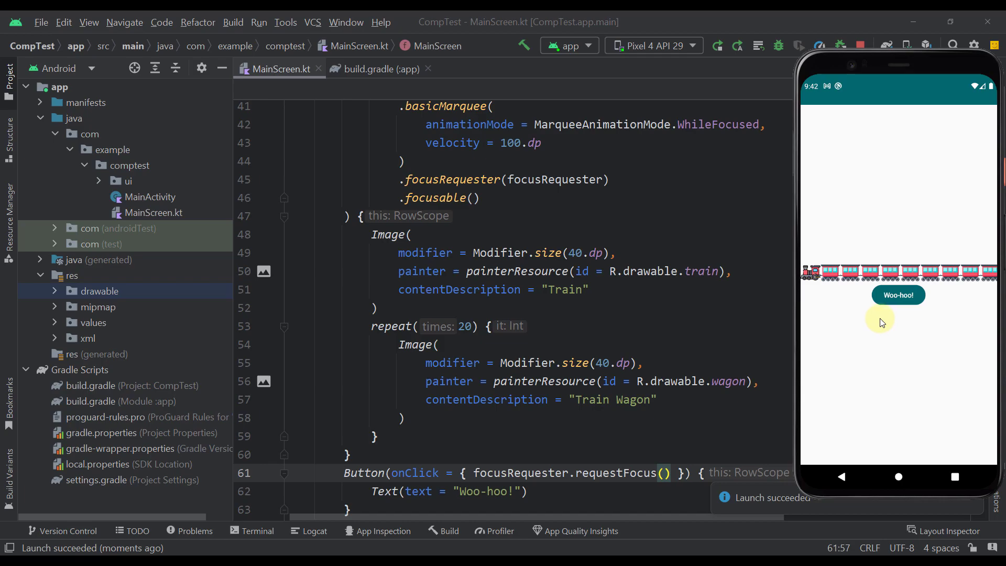
mouse_move(875, 359)
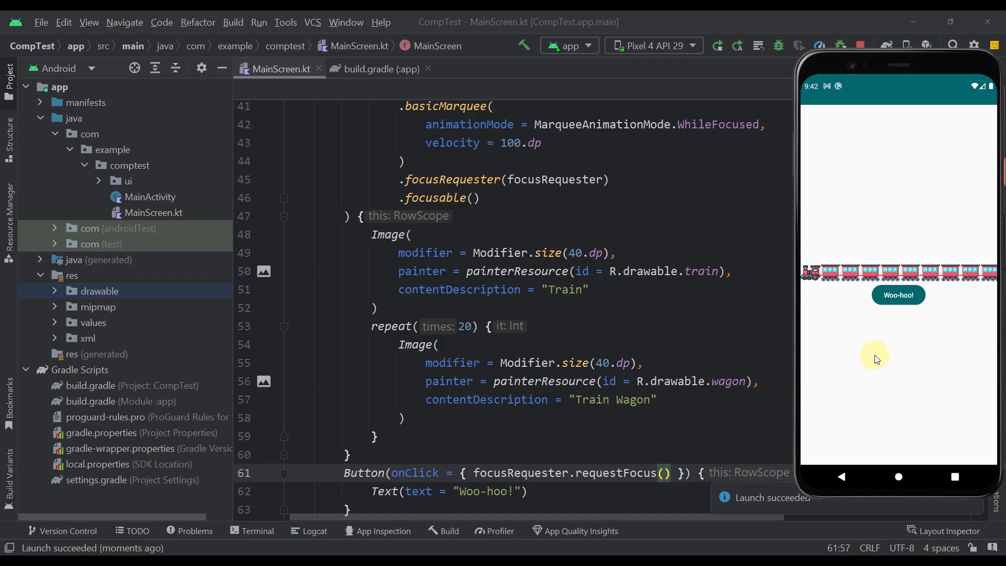
scroll(down, 3)
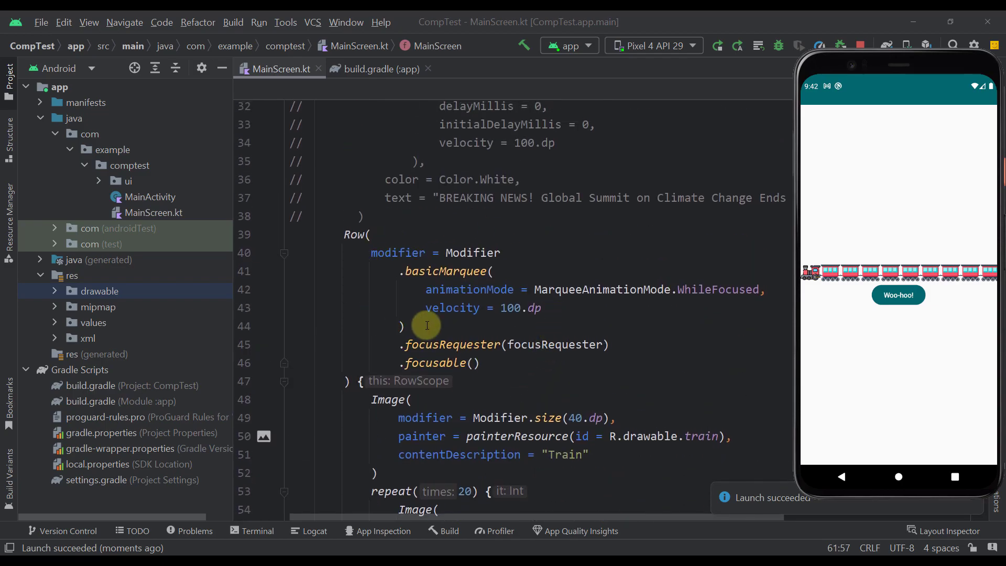
mouse_move(691, 374)
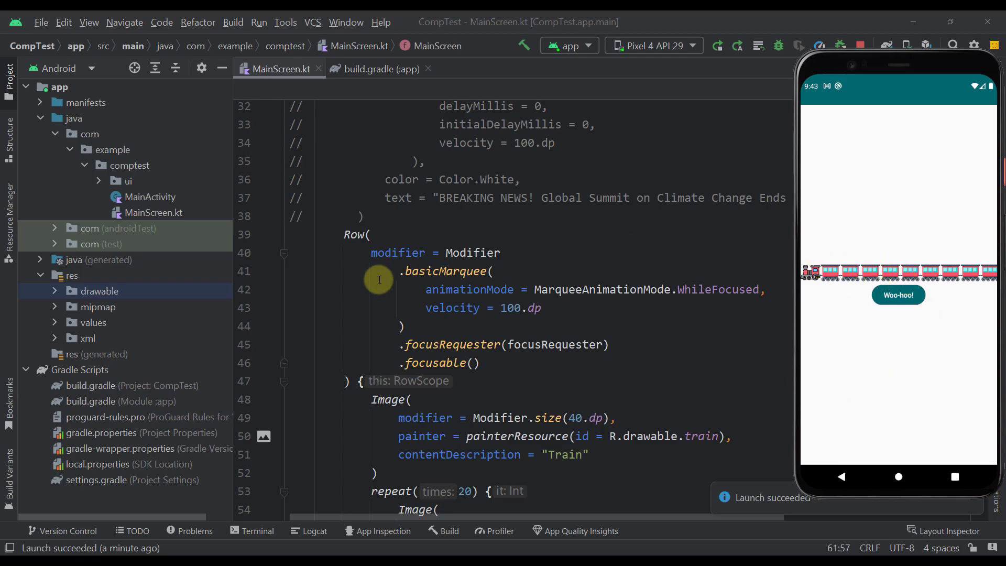
mouse_move(444, 289)
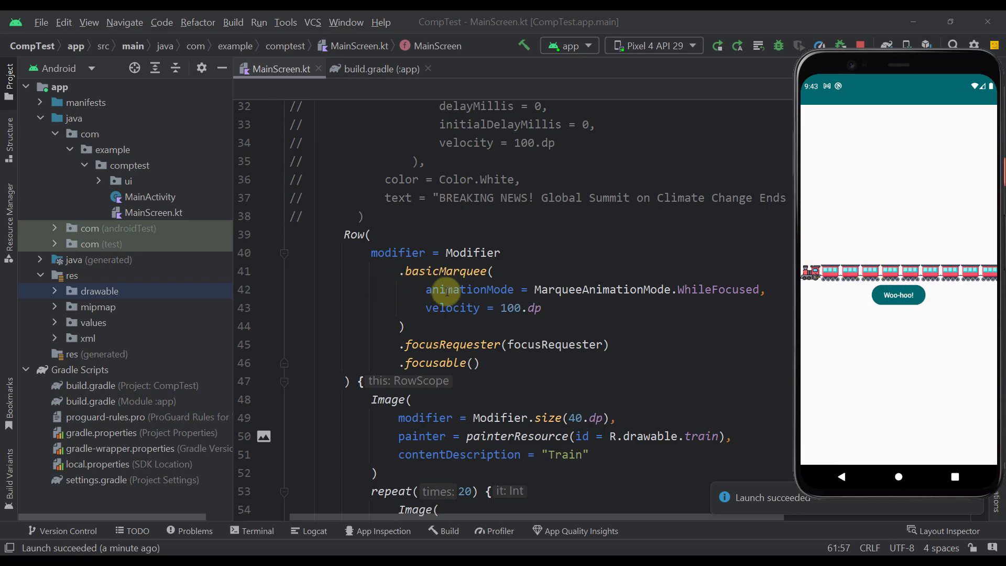
mouse_move(830, 292)
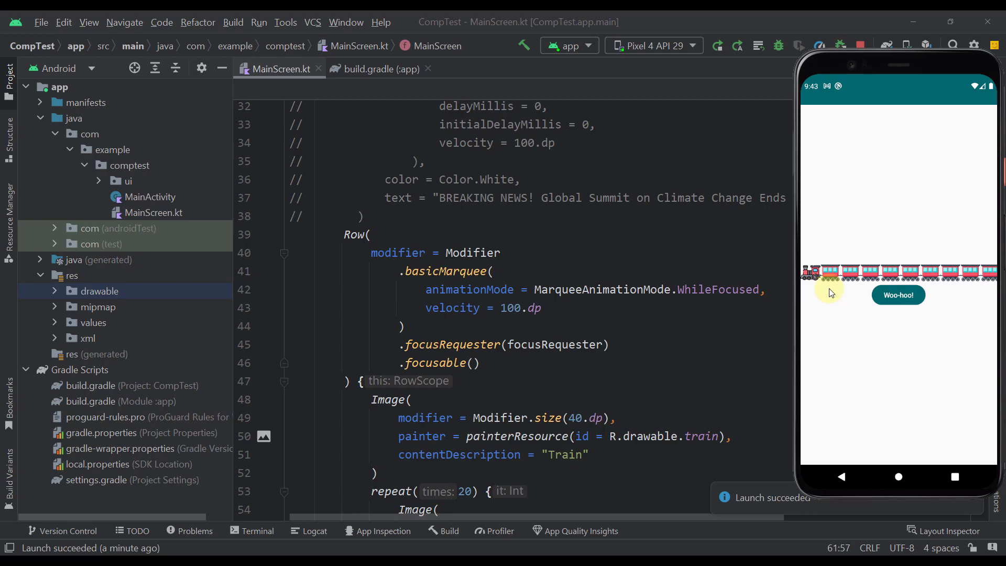
mouse_move(805, 402)
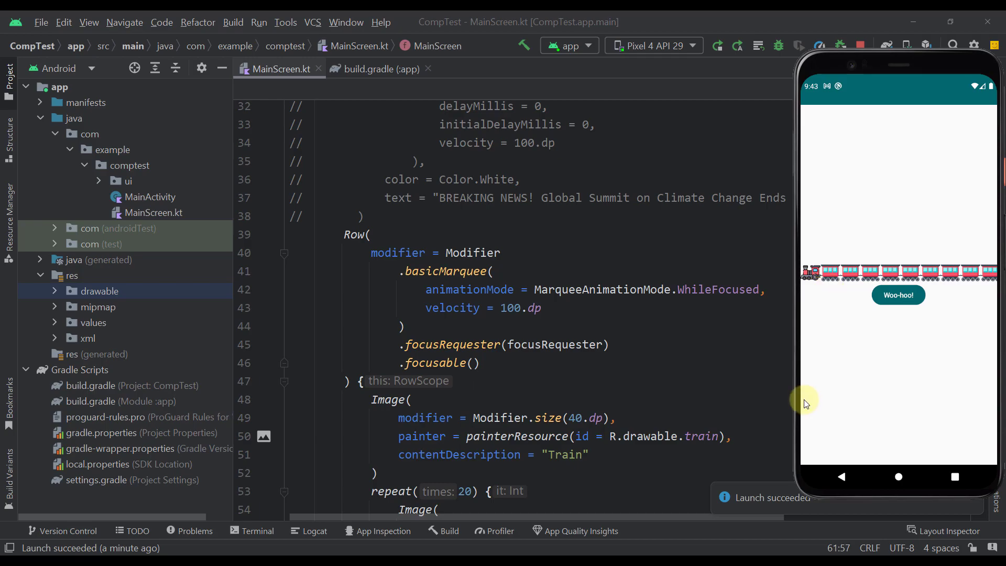
mouse_move(804, 402)
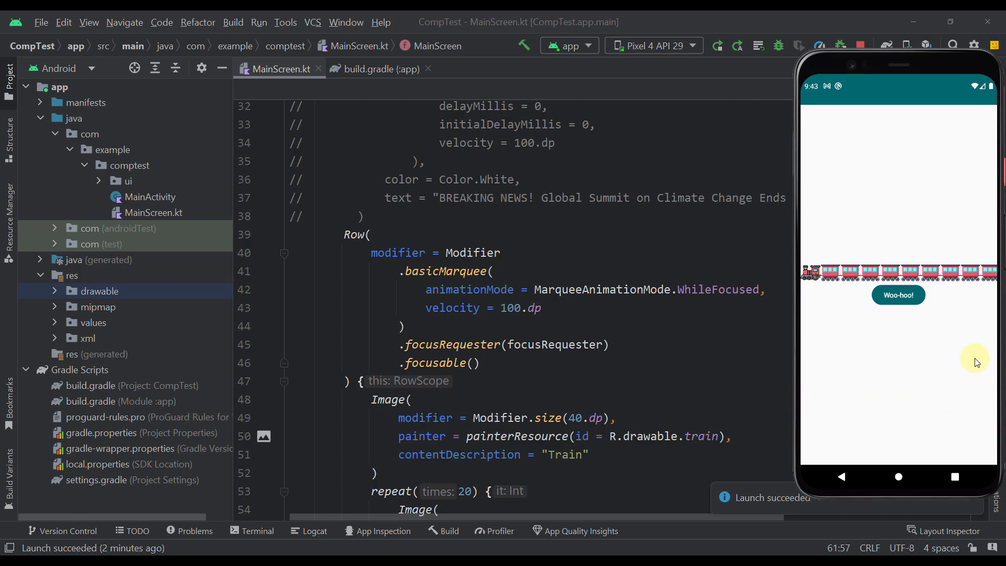
mouse_move(886, 353)
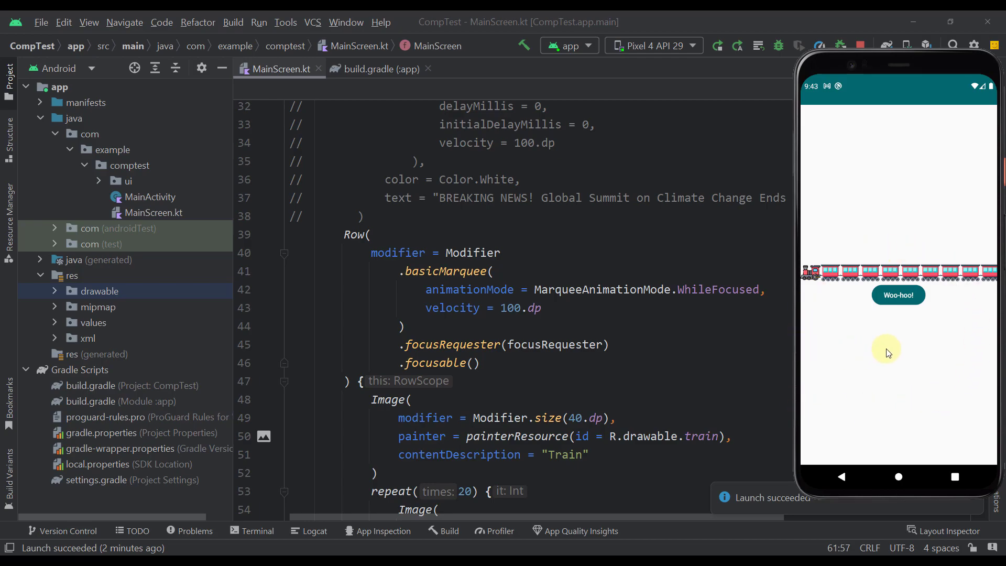